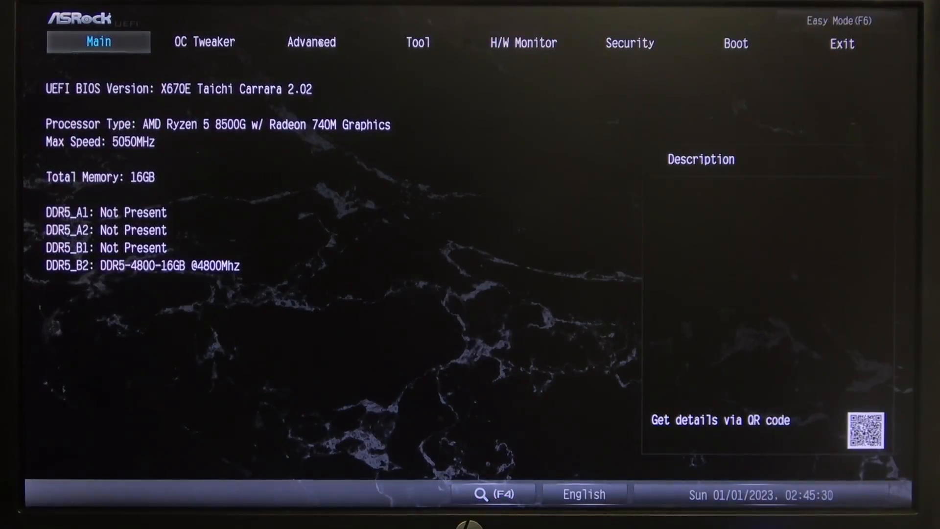
mouse_move(402, 58)
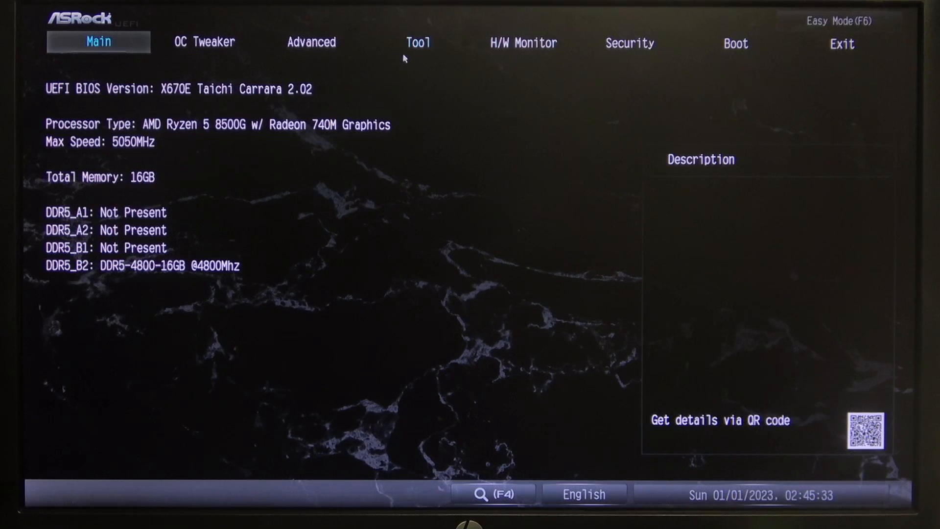
Show the H/W Monitor page with CPU Fan 1 Setting at Silent Mode.
click(523, 42)
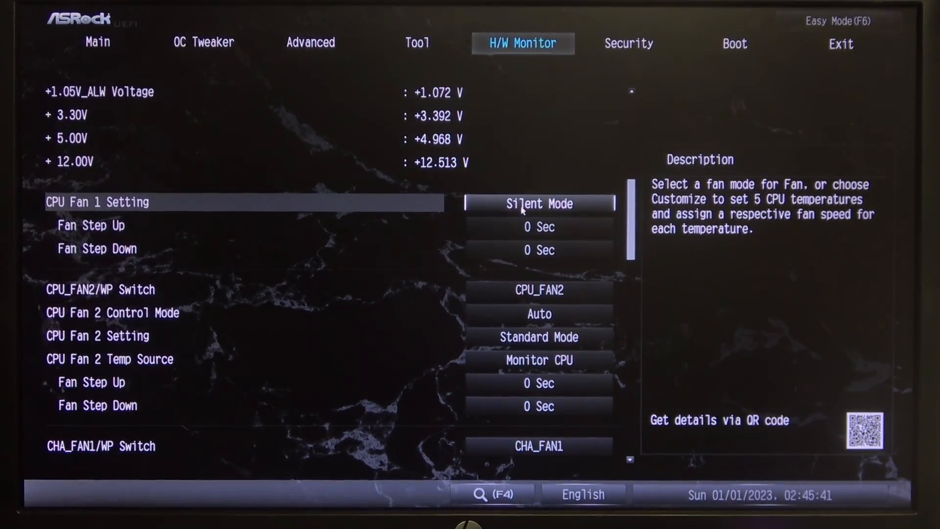
click(537, 204)
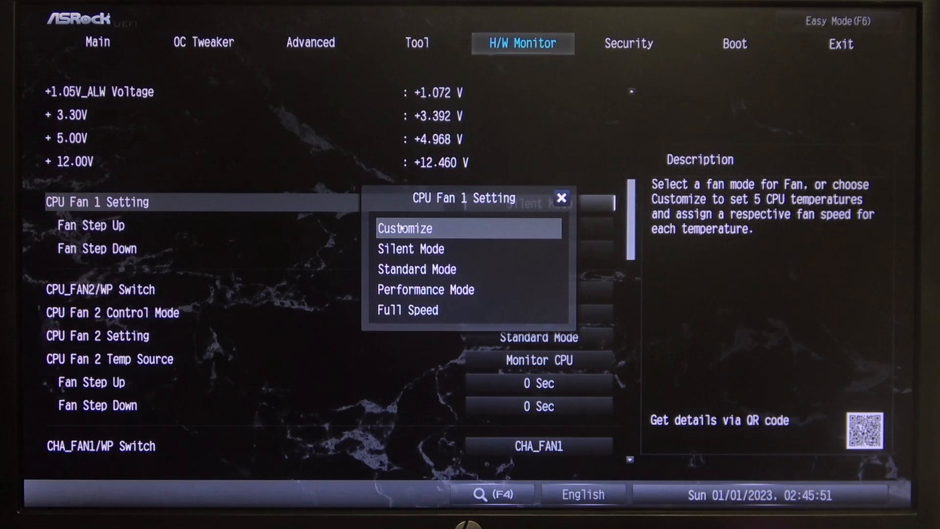
click(404, 228)
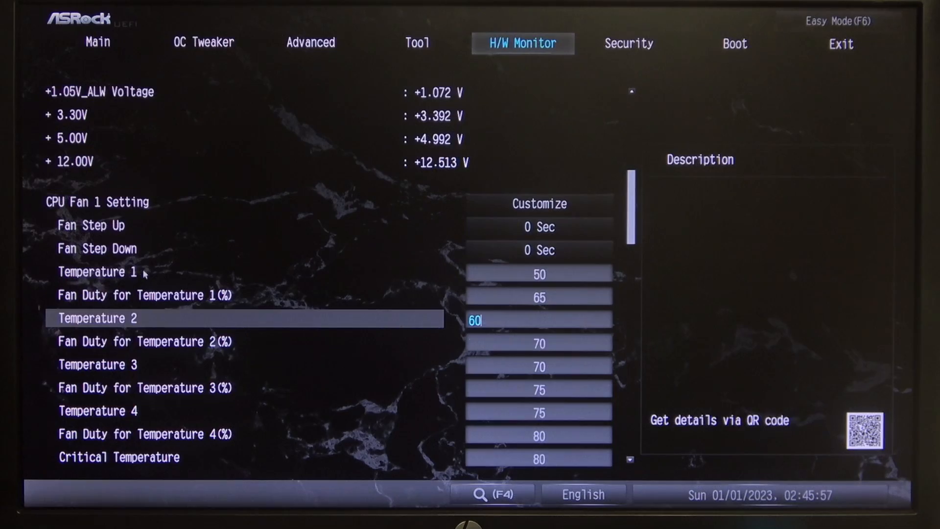
key(Enter)
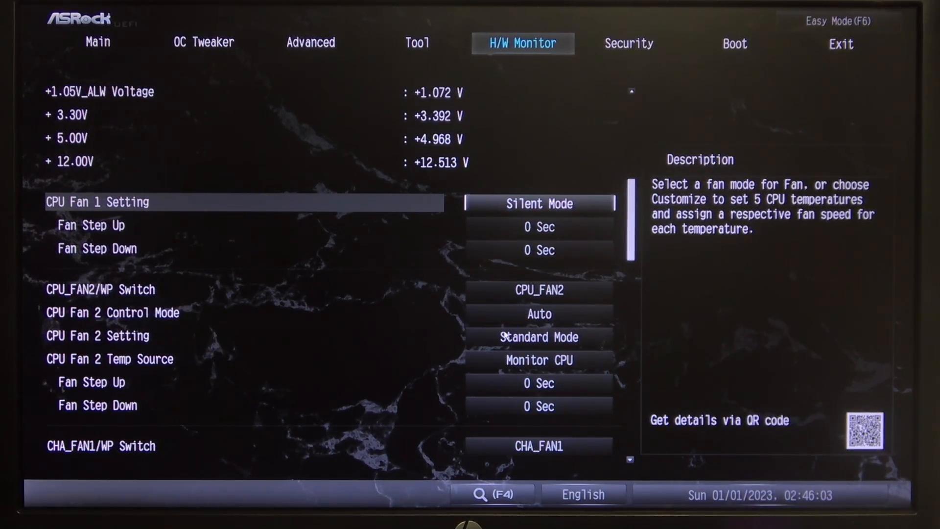
Review the CPU Fan 2 setting and remaining fan controls, then show the Tool section.
click(539, 337)
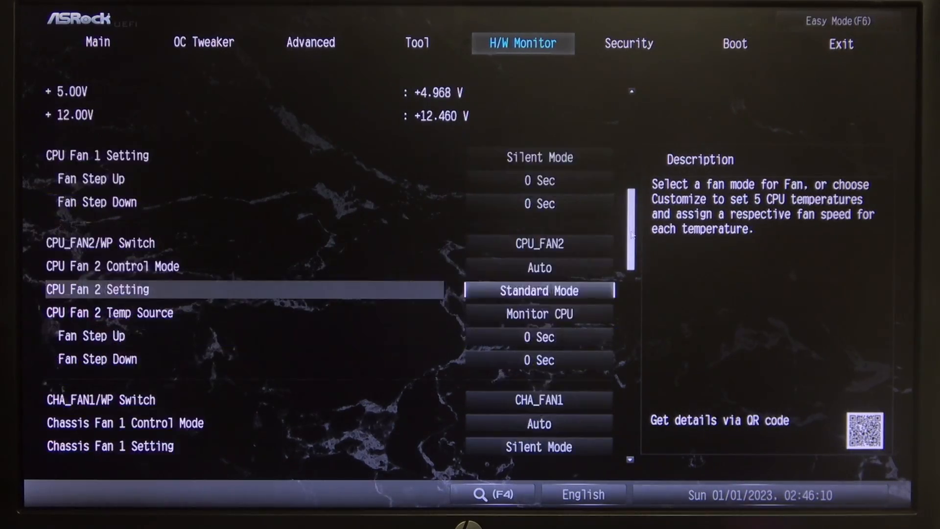
scroll(down, 3)
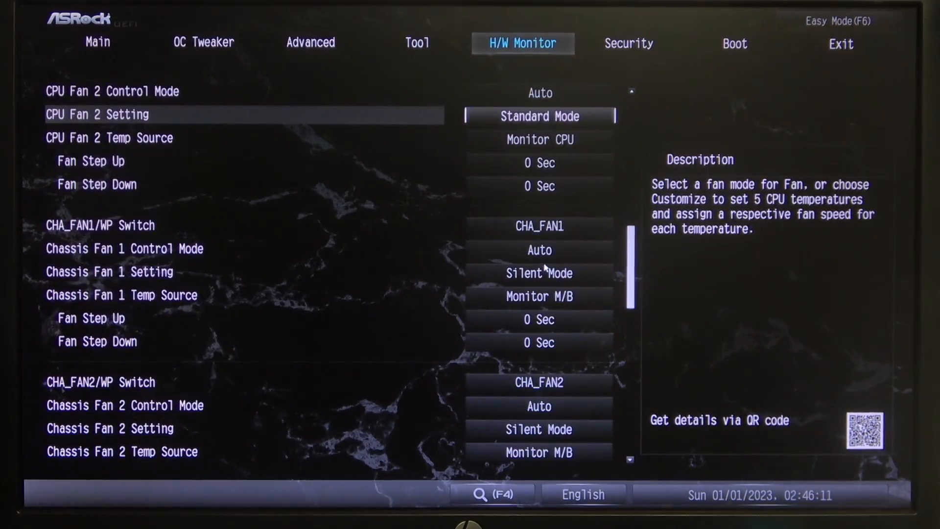
scroll(down, 3)
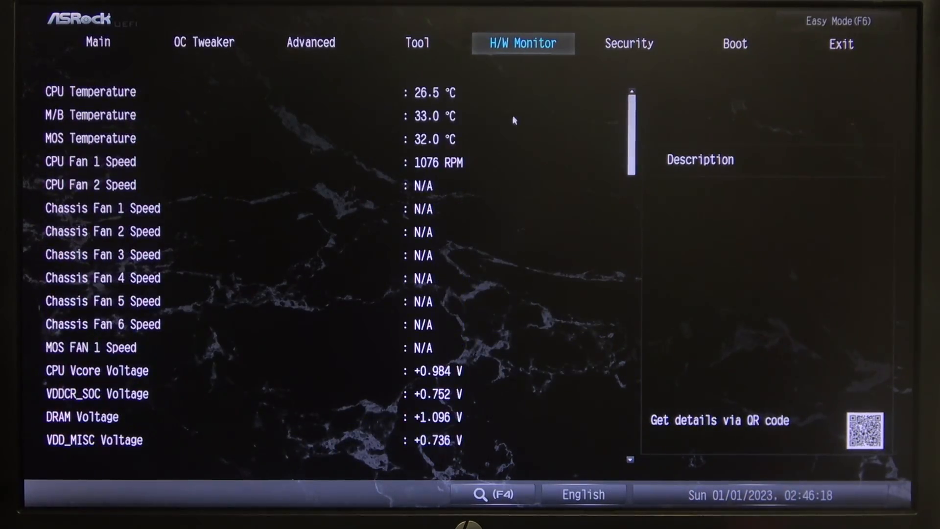
click(417, 42)
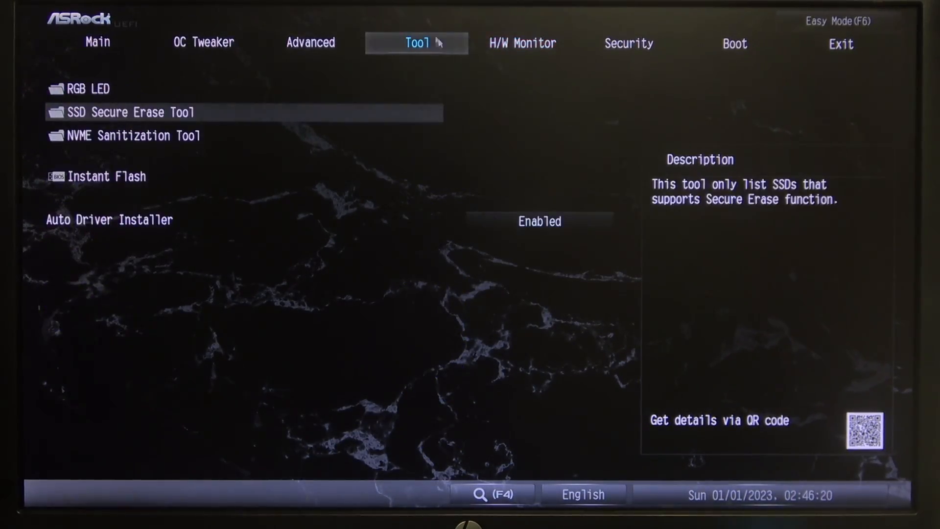